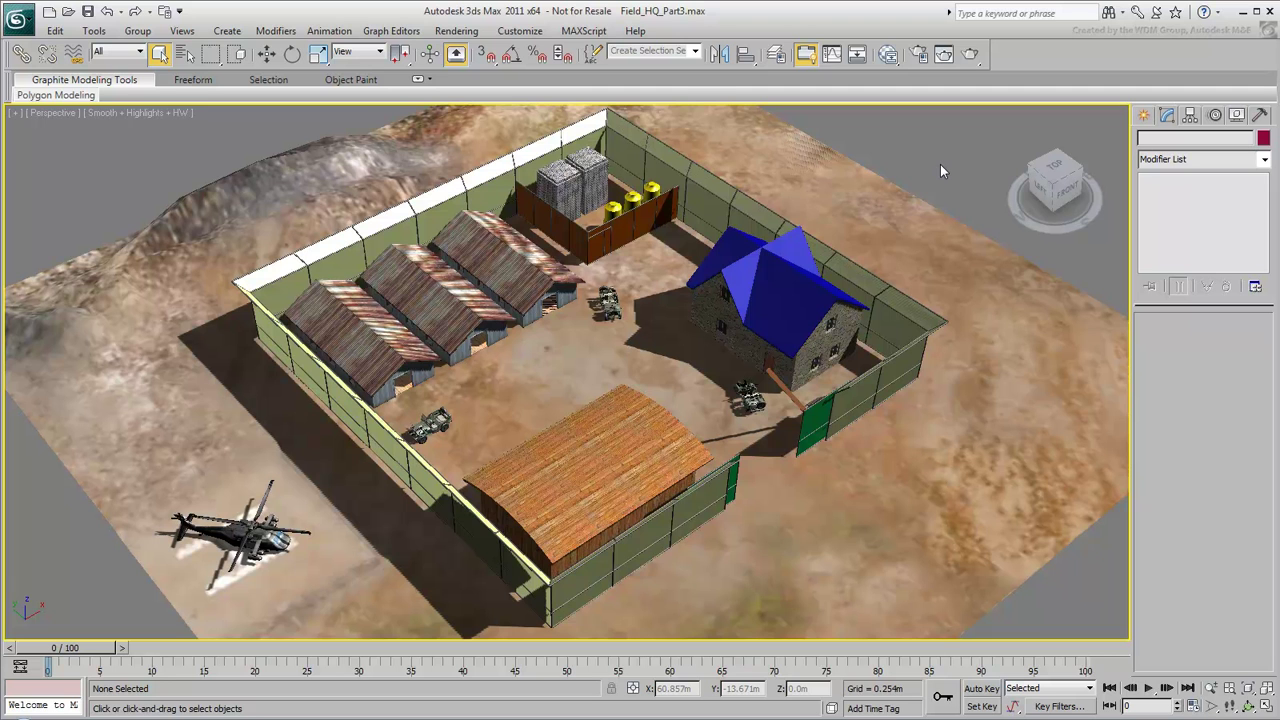
# Make a Standard material 'HouseRoof' with shakes.weathered.jpg wired into its Diffuse Color.
pyautogui.click(696, 52)
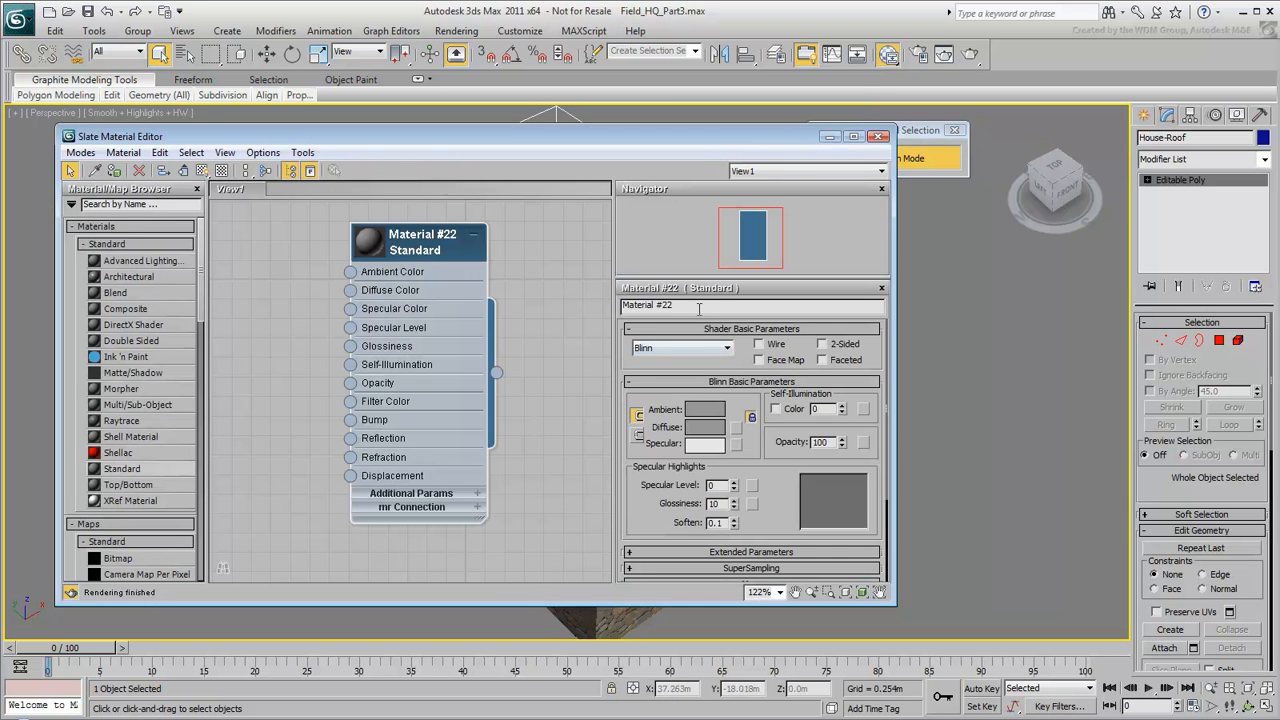
pyautogui.write('HouseRoo')
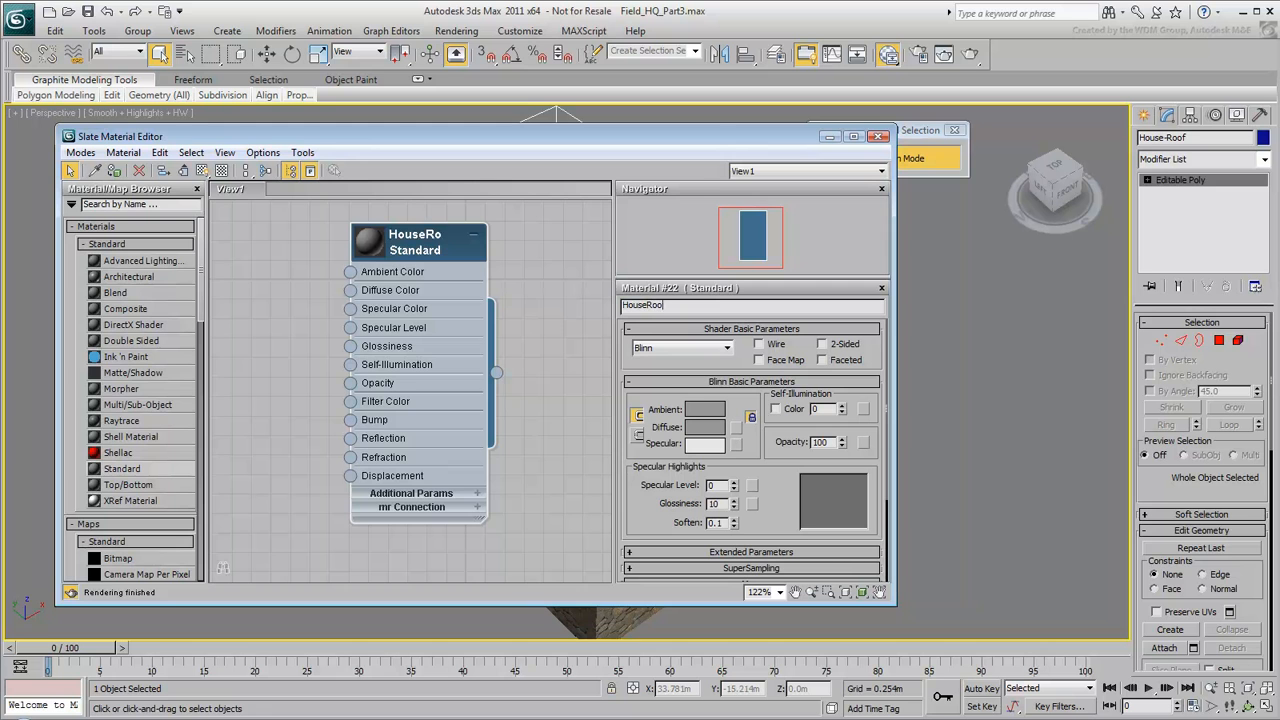
pyautogui.moveTo(416, 240); pyautogui.dragTo(476, 254)
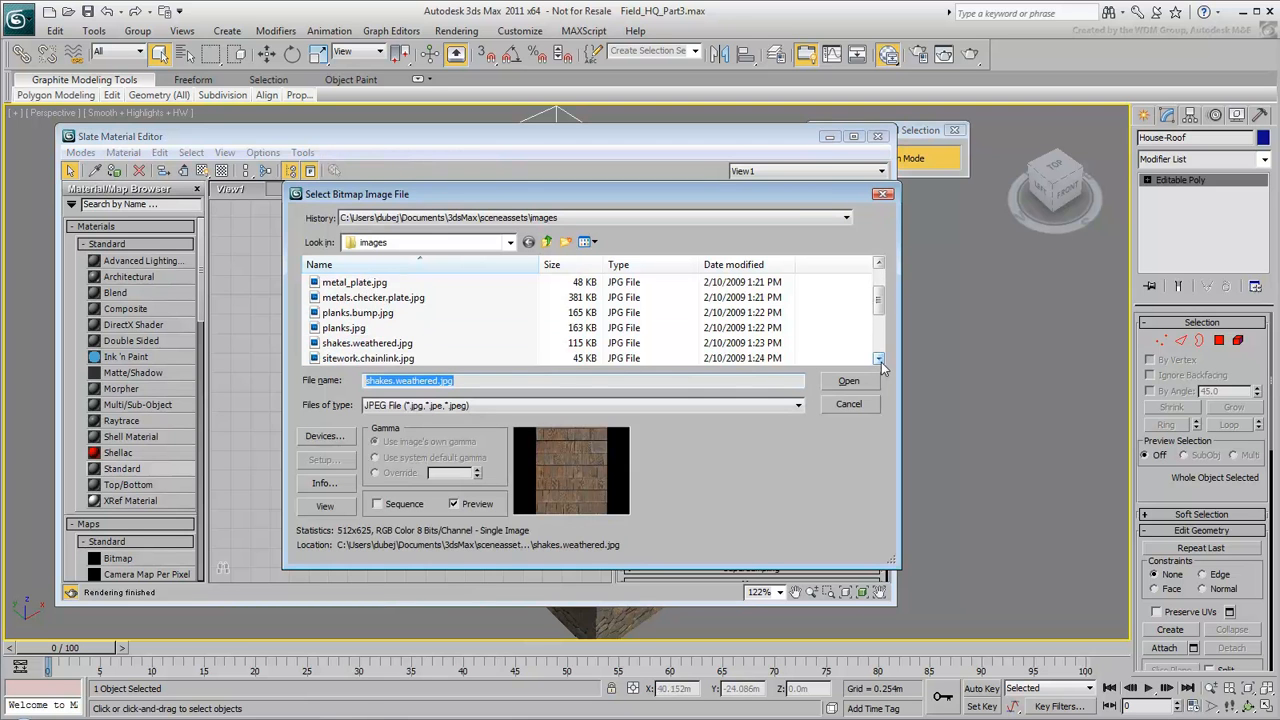
pyautogui.scroll(-3)
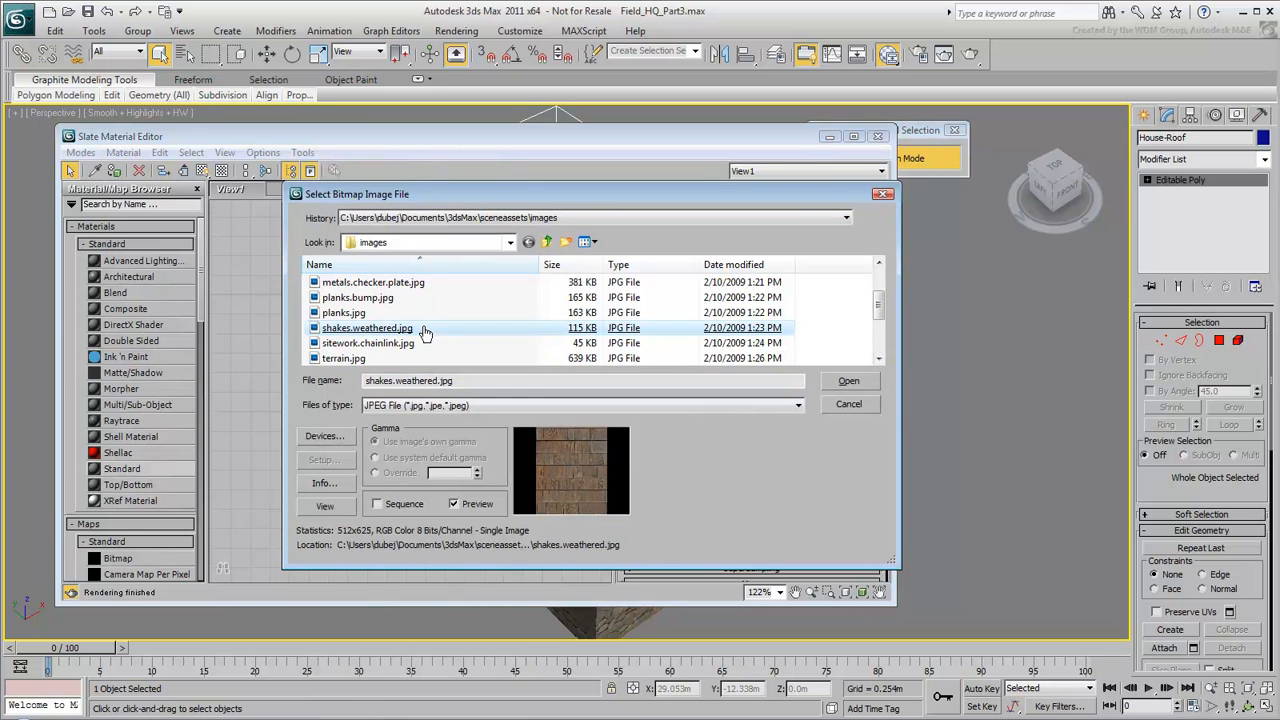
pyautogui.click(848, 380)
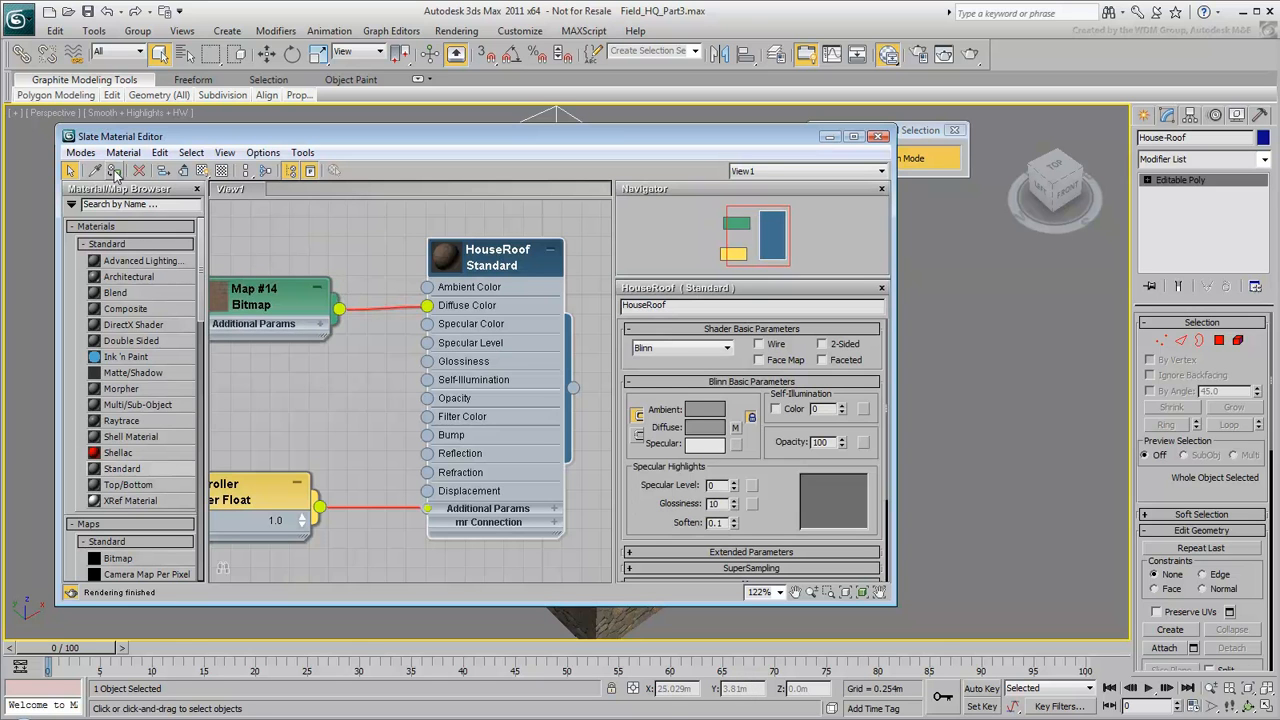
pyautogui.moveTo(202, 170)
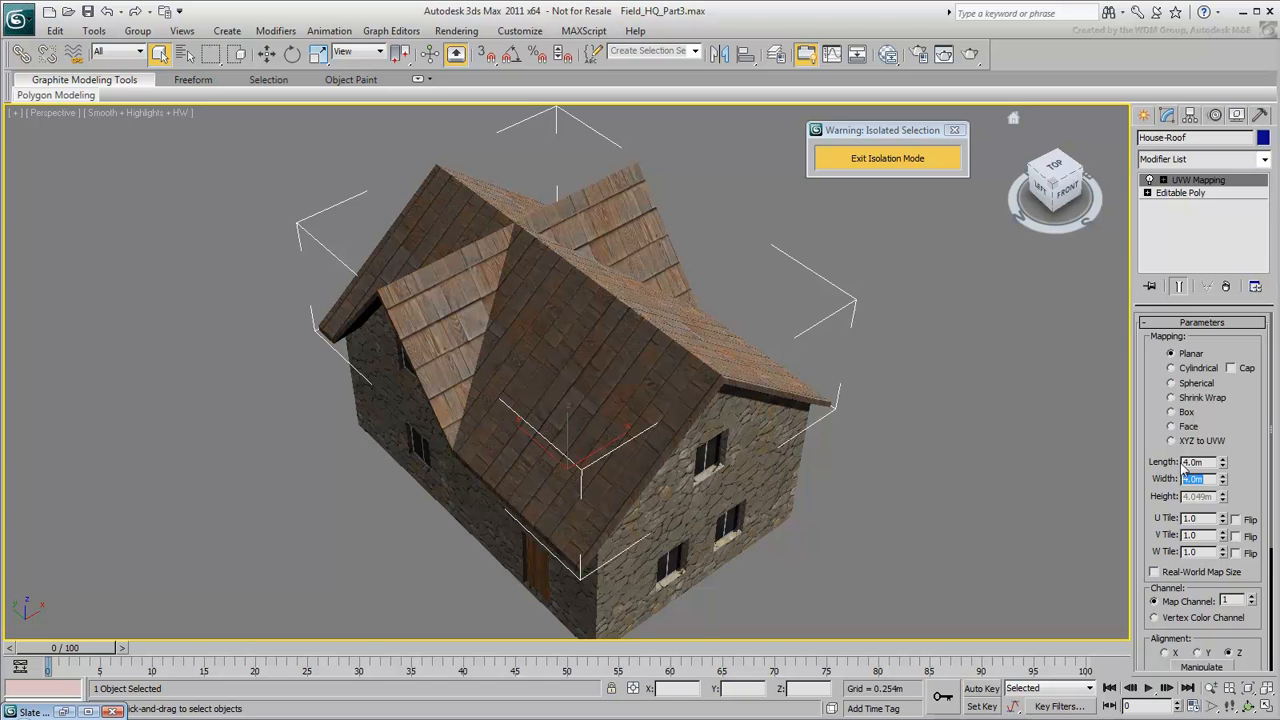
# Replace the roof's UVW Mapping modifier with an object-space MapScaler for even shingle tiling.
pyautogui.click(1172, 412)
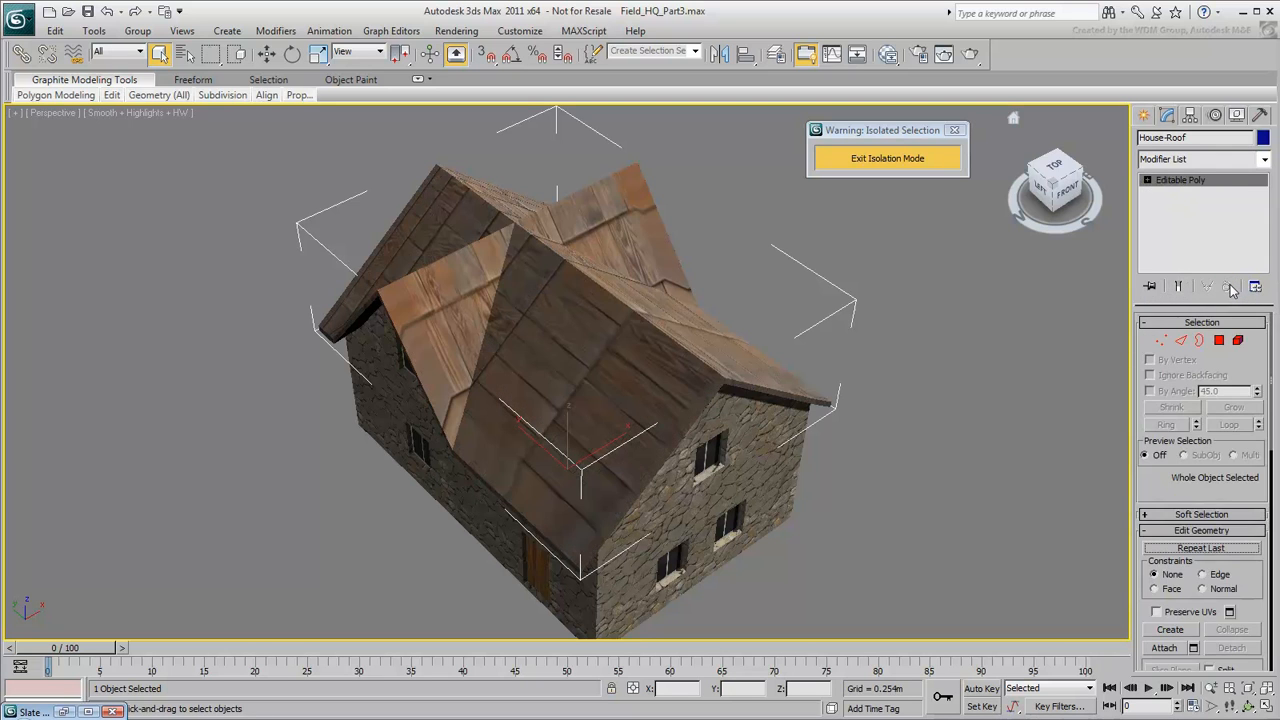
pyautogui.click(1264, 160)
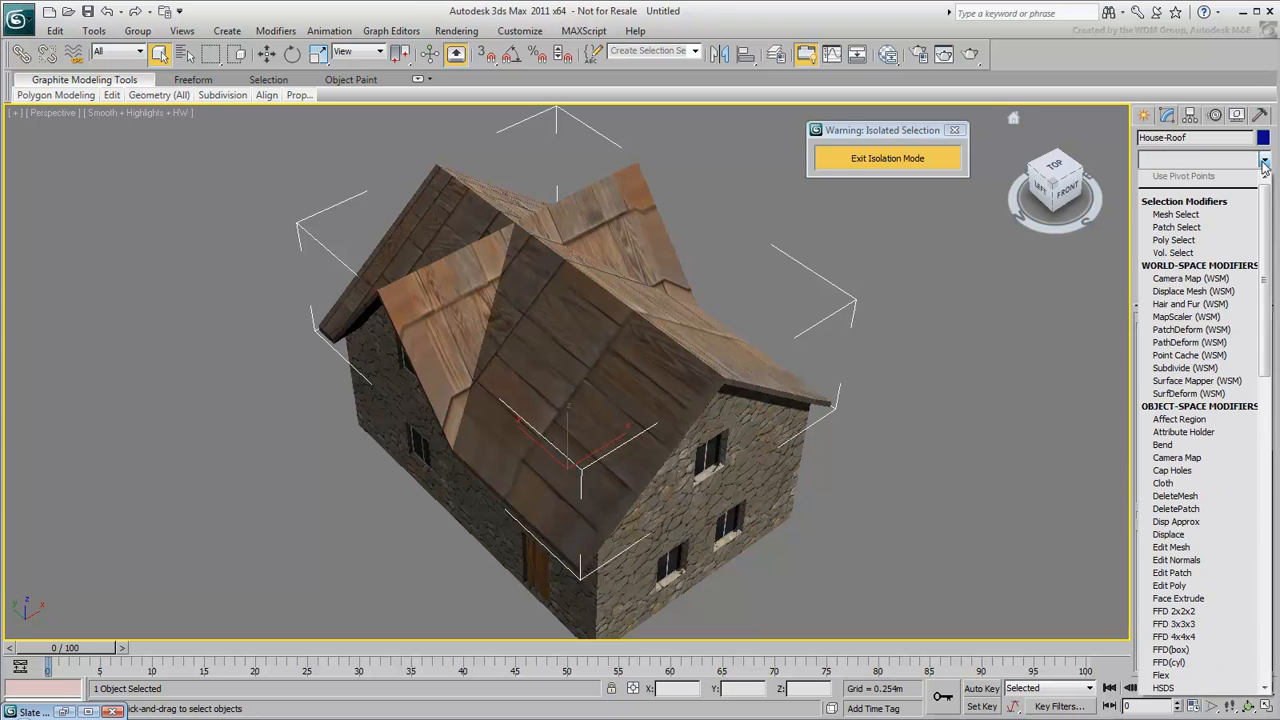
pyautogui.scroll(-3)
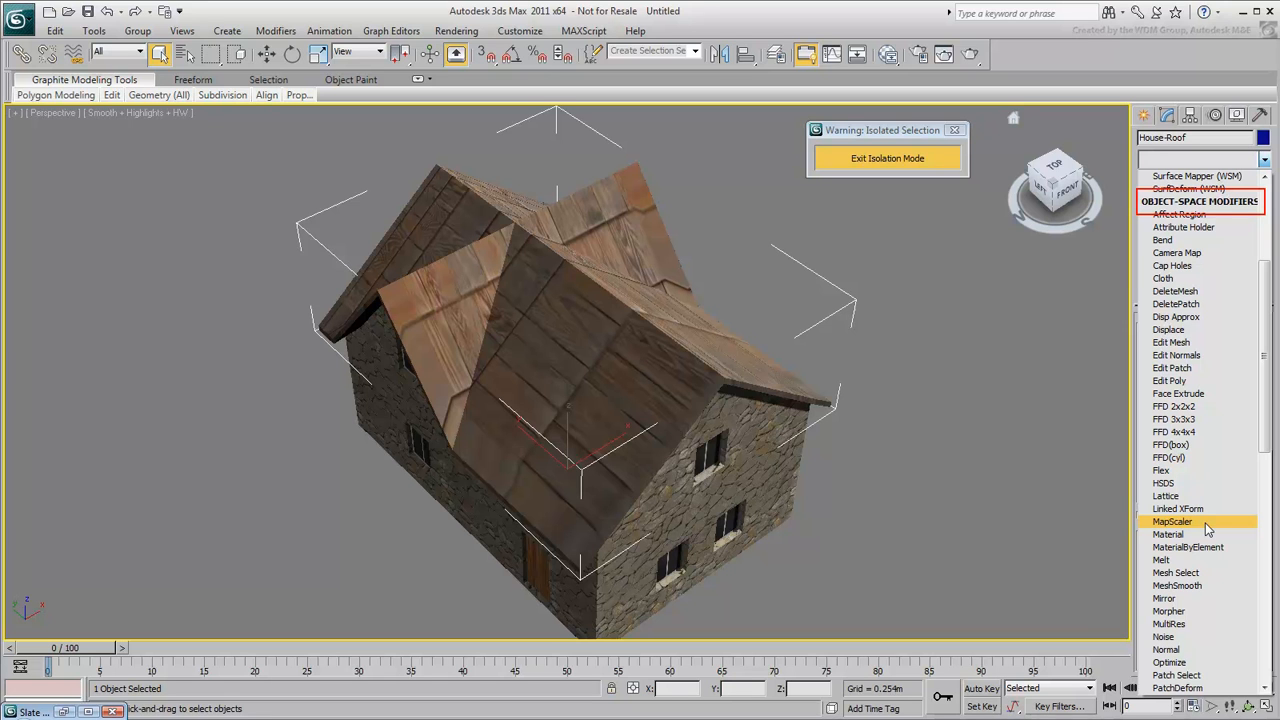
pyautogui.click(1172, 520)
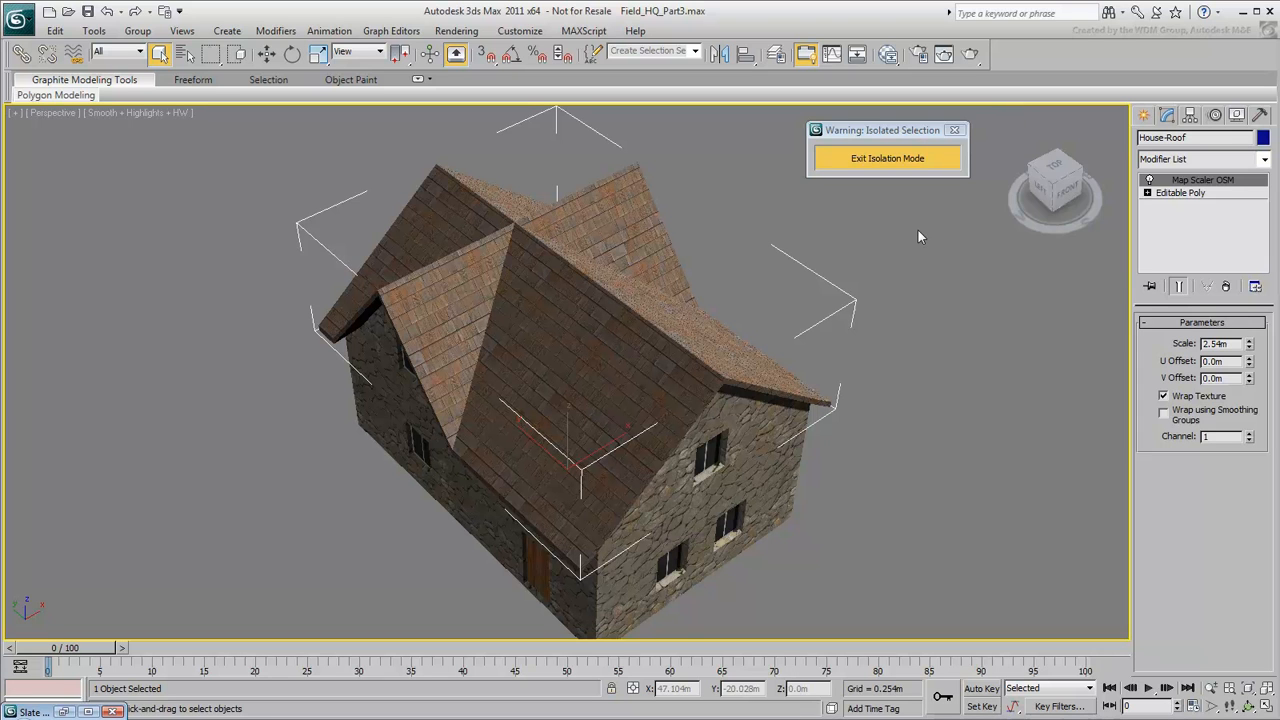
# Isolate the four perimeter fence walls and zoom the view in close to them.
pyautogui.click(888, 158)
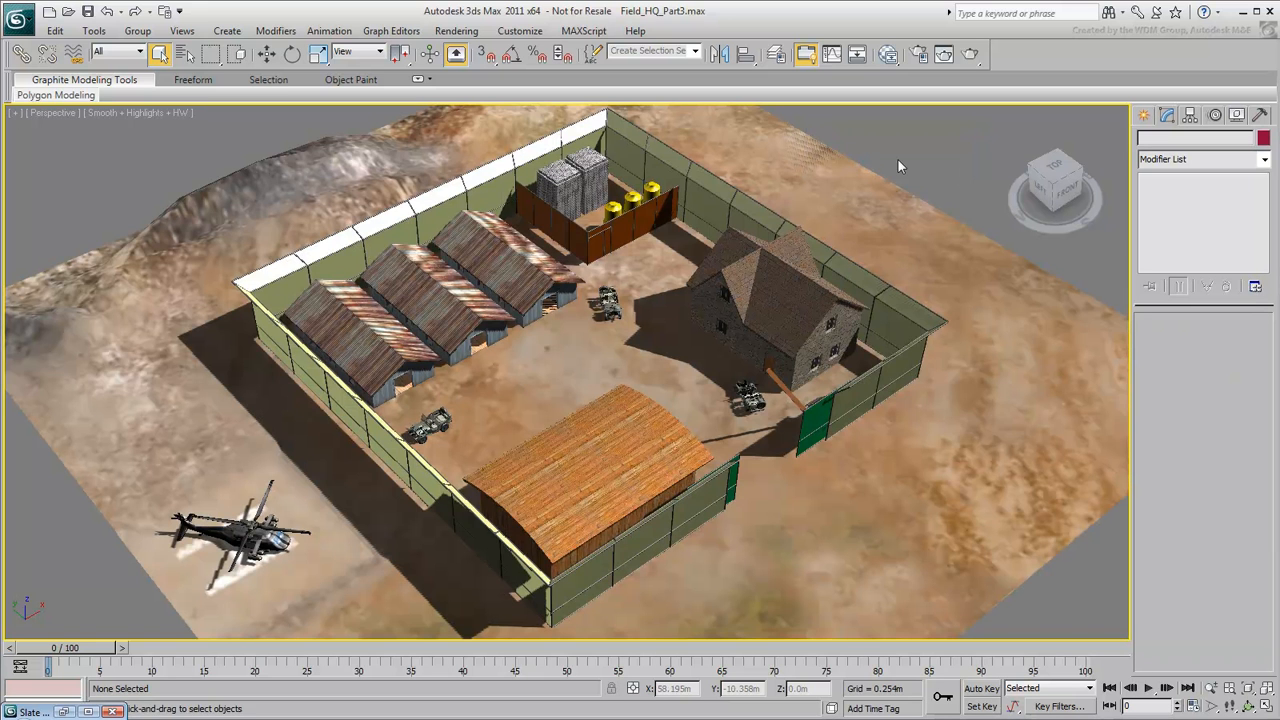
pyautogui.click(690, 52)
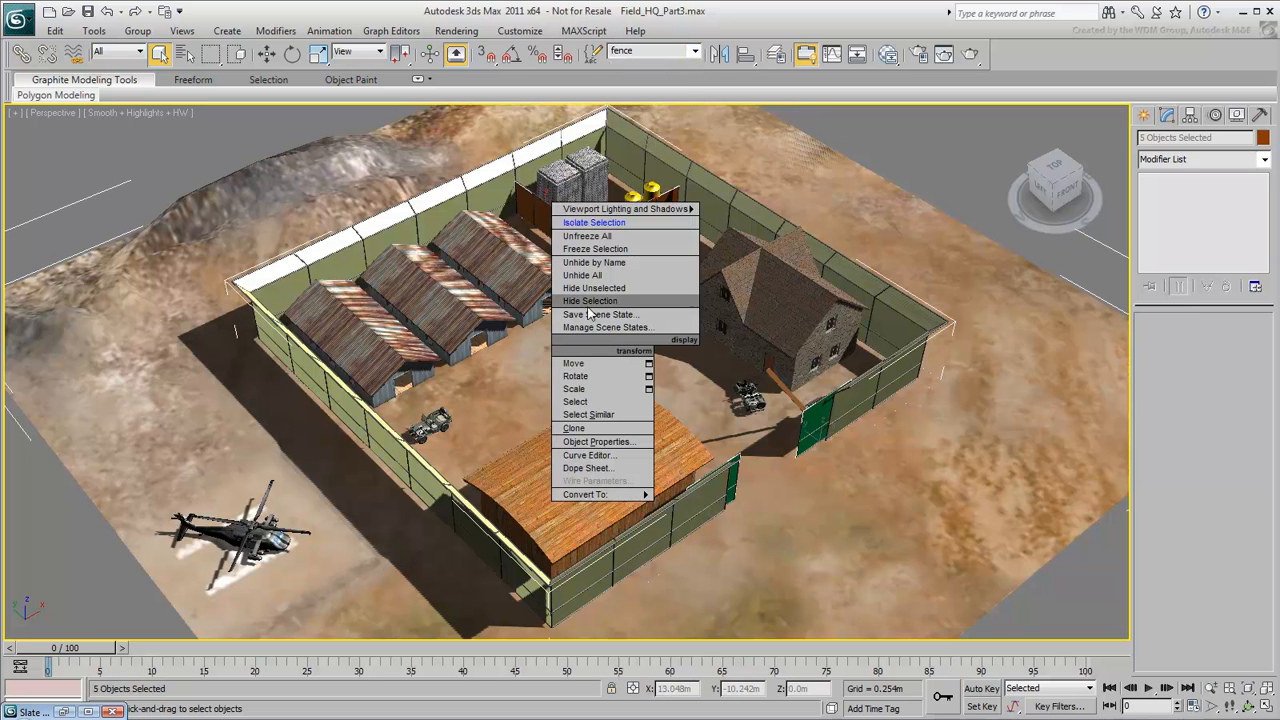
pyautogui.click(596, 222)
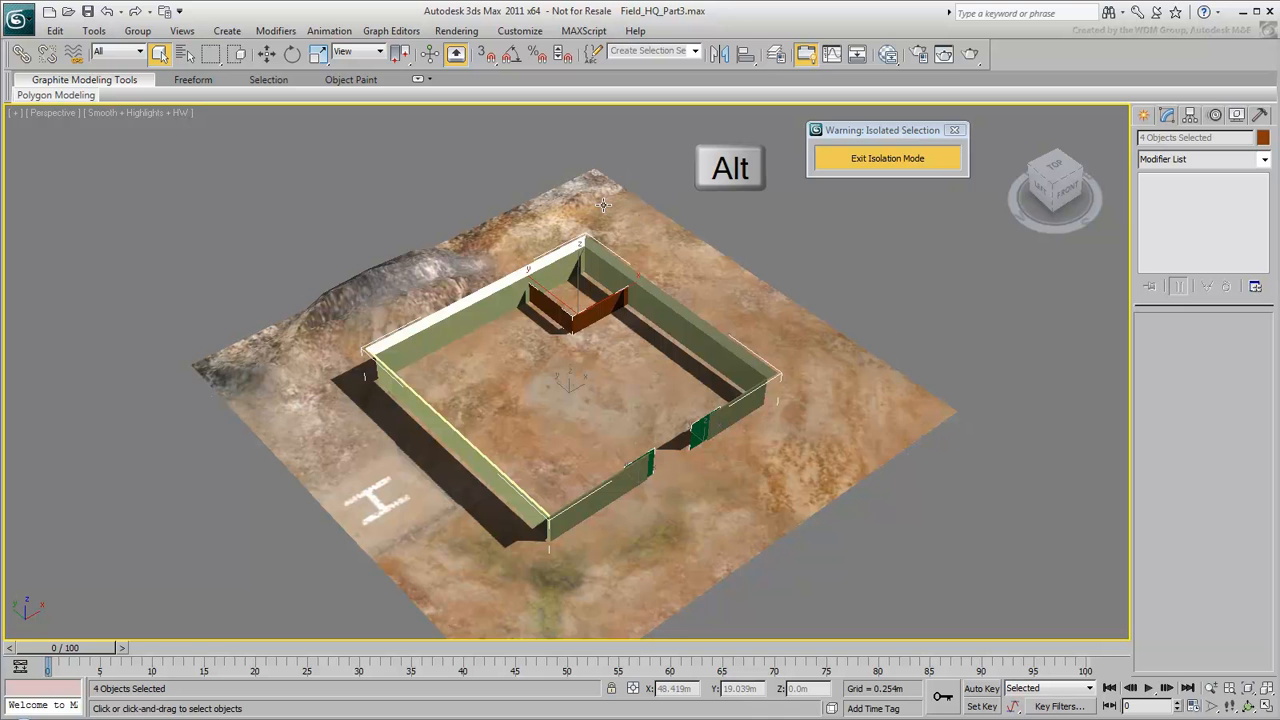
pyautogui.moveTo(600, 204); pyautogui.dragTo(596, 444)
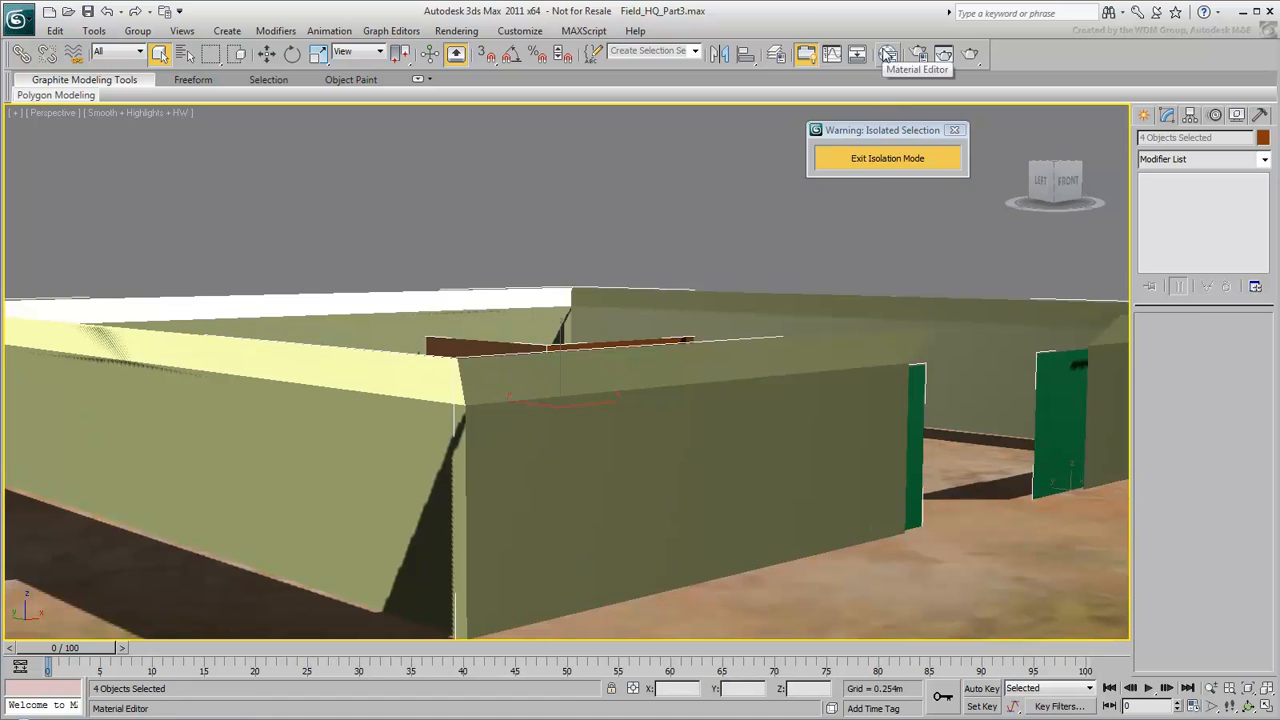
# Make a Standard material 'FenceChainLink' with a grey diffuse colour on the fence panels.
pyautogui.click(884, 52)
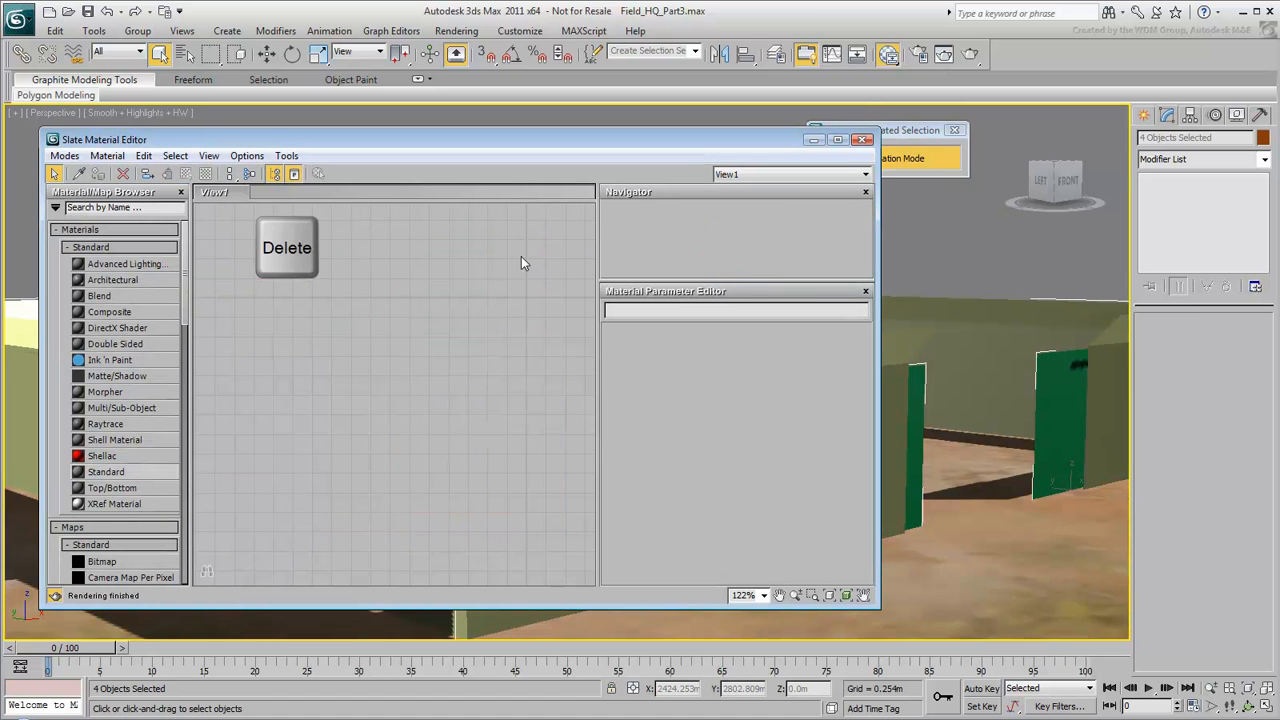
pyautogui.click(288, 248)
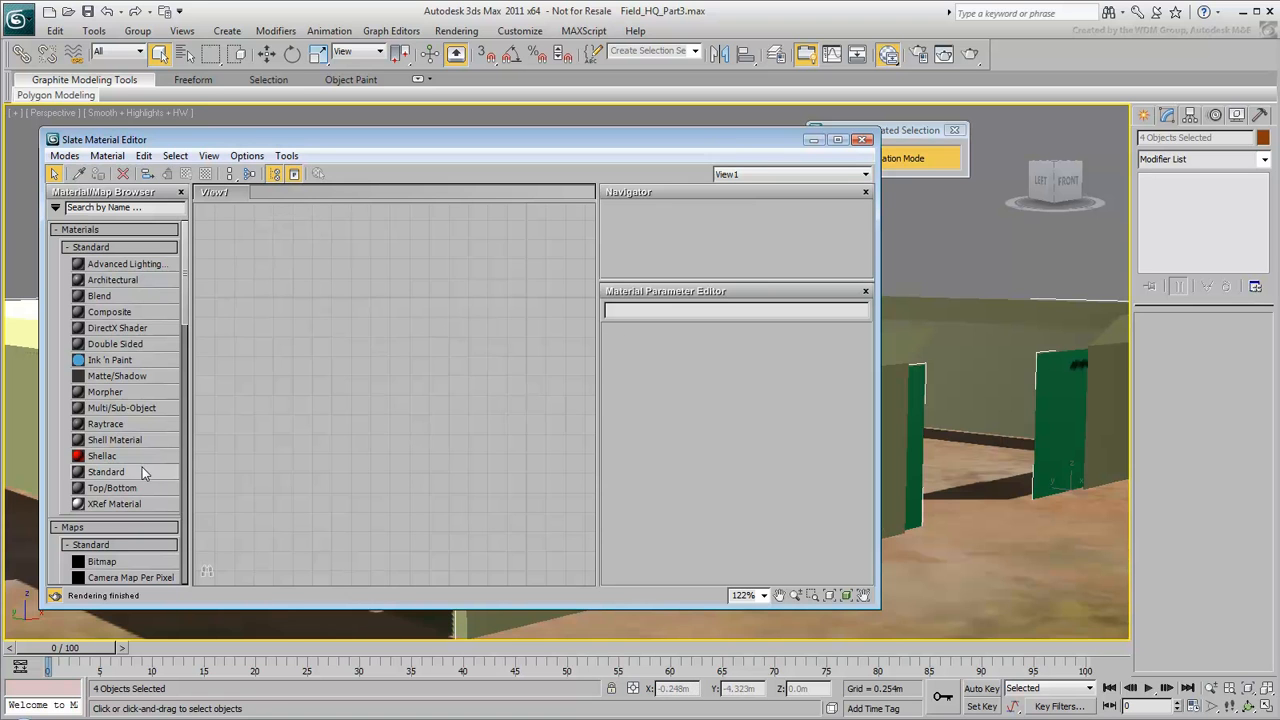
pyautogui.doubleClick(106, 472)
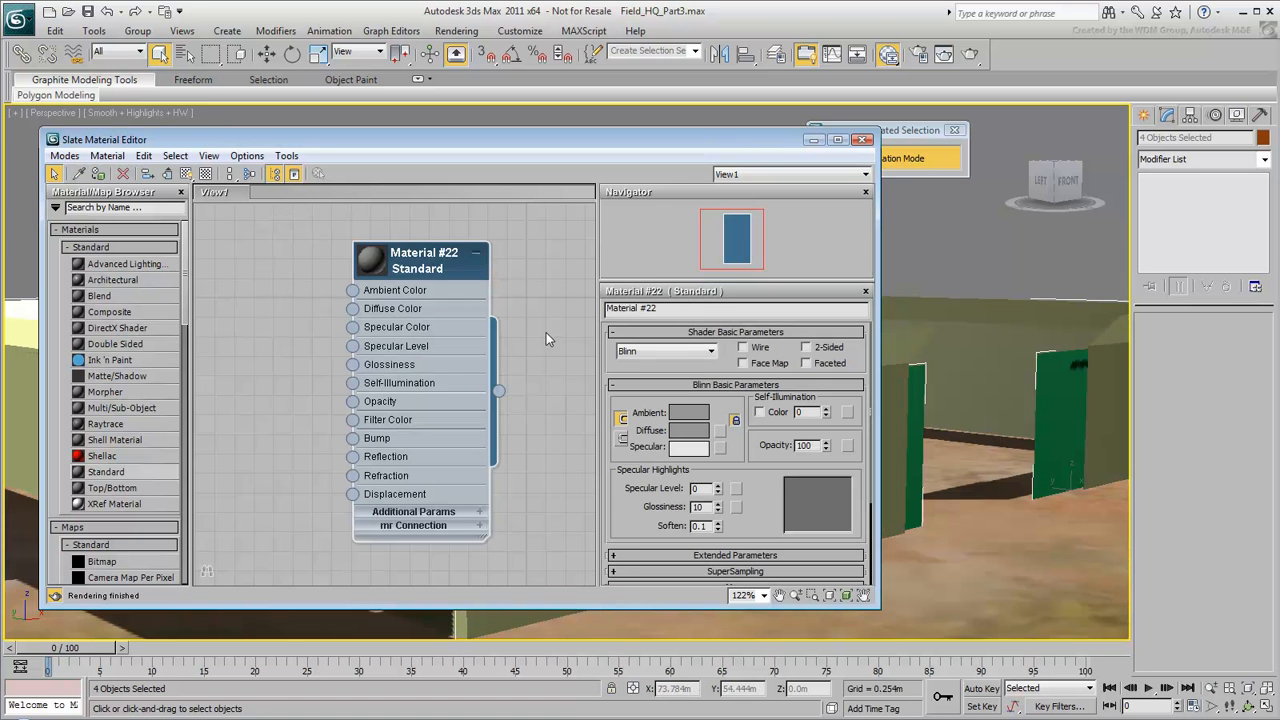
pyautogui.write('FenceChainLink')
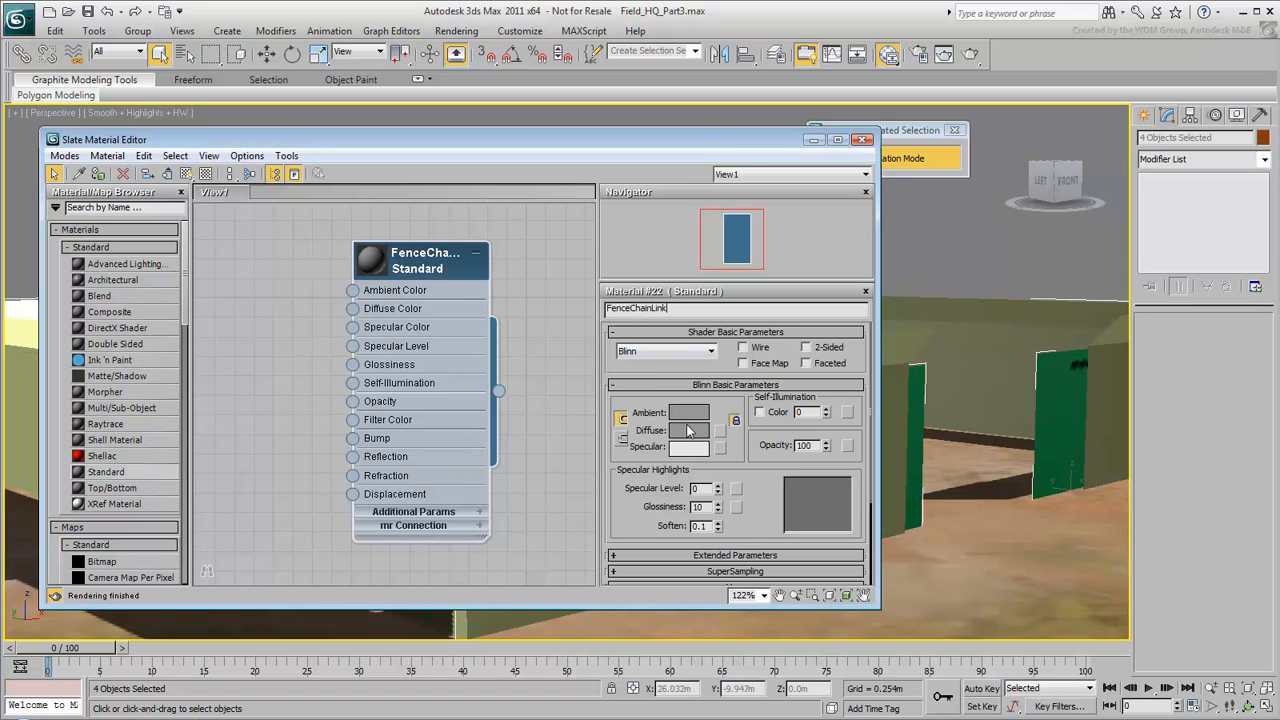
pyautogui.click(688, 430)
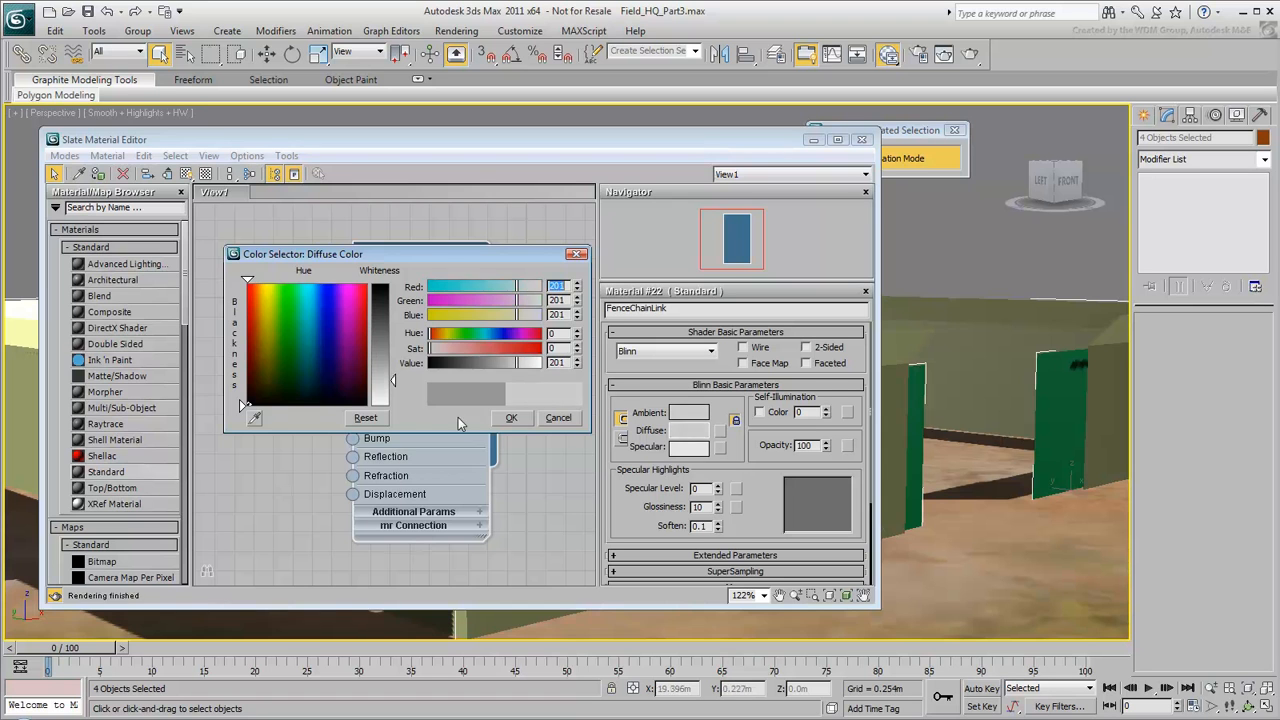
pyautogui.click(558, 418)
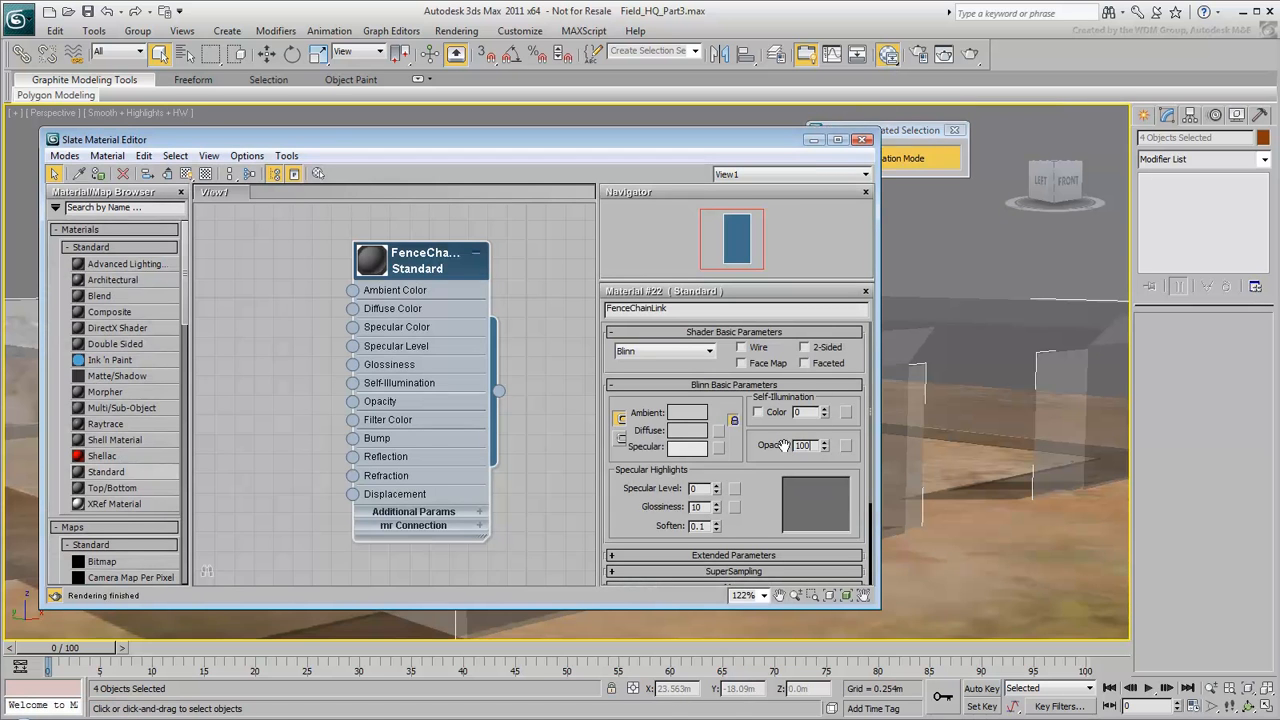
# Drive the material's Opacity with sitework.chainlink.jpg, preview it and show it in the viewport.
pyautogui.moveTo(420, 260); pyautogui.dragTo(490, 260)
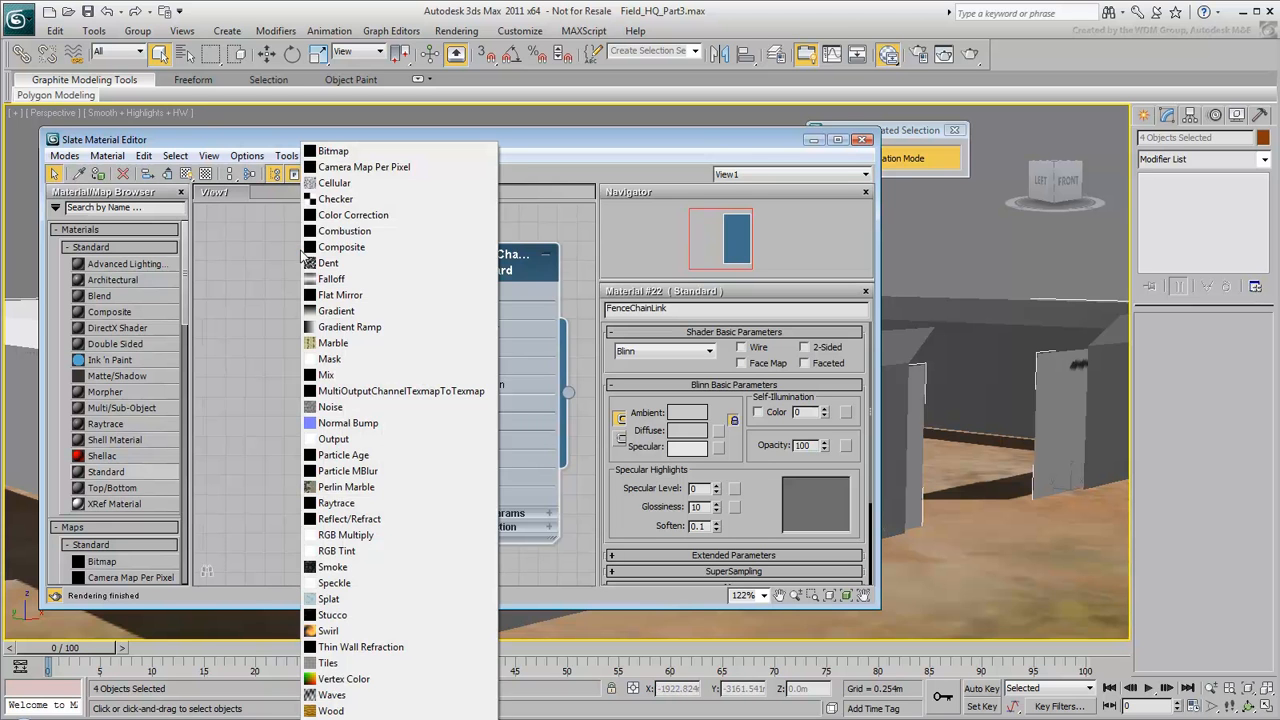
pyautogui.click(332, 150)
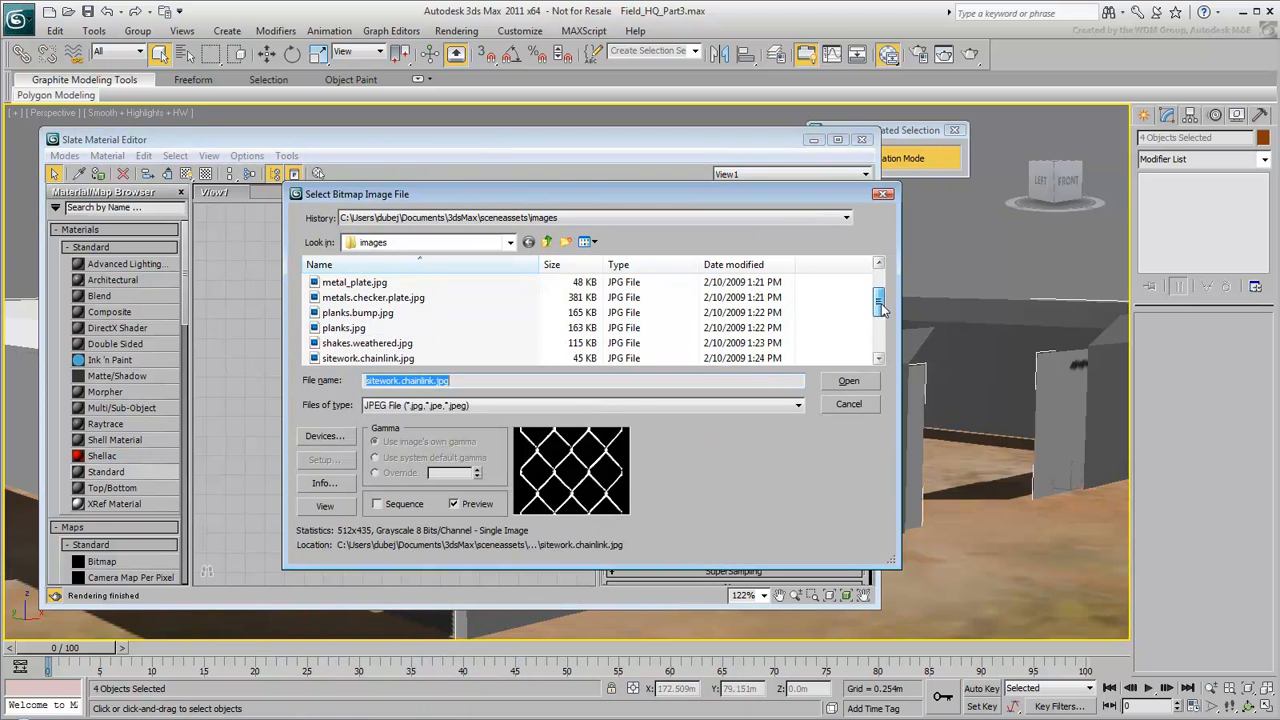
pyautogui.scroll(-3)
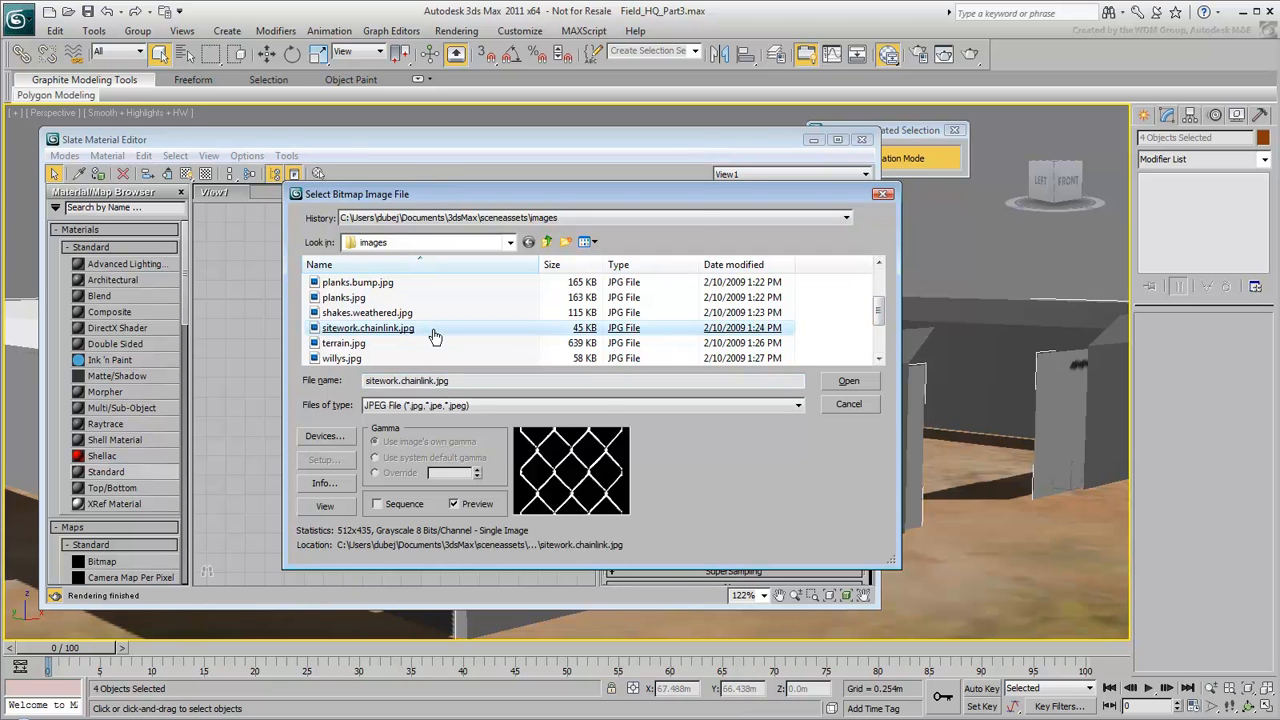
pyautogui.click(848, 380)
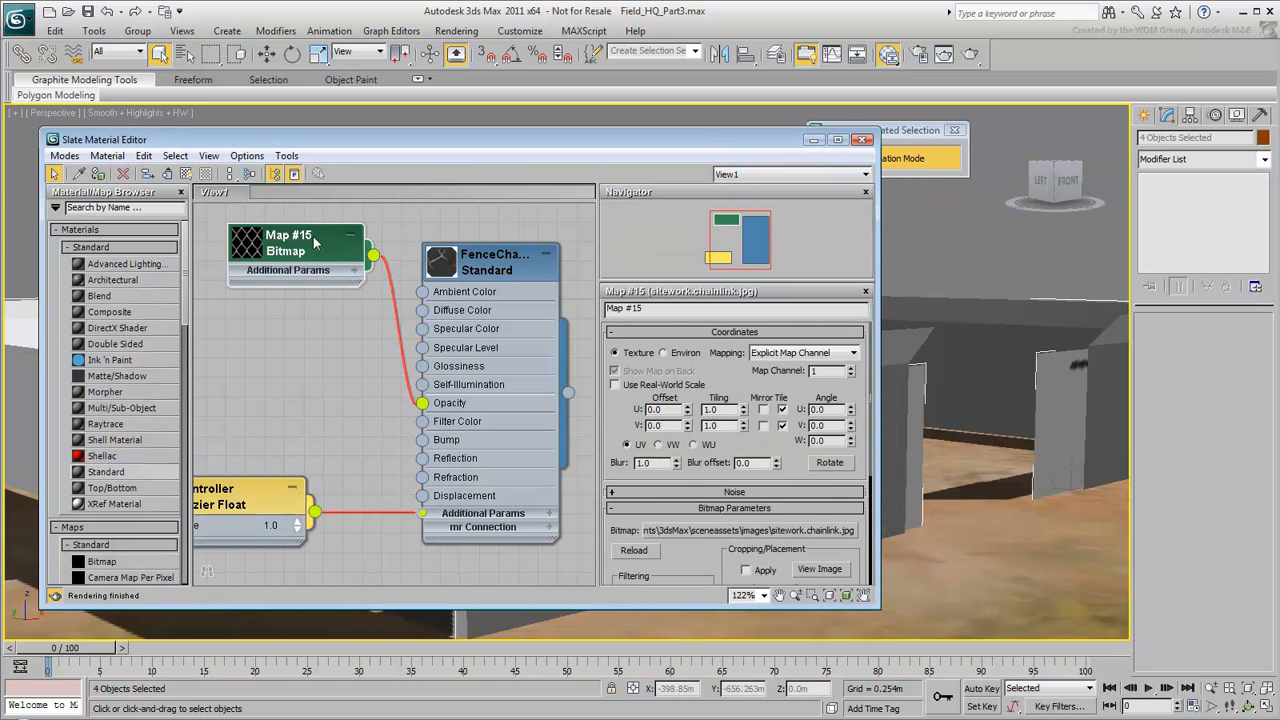
pyautogui.click(820, 568)
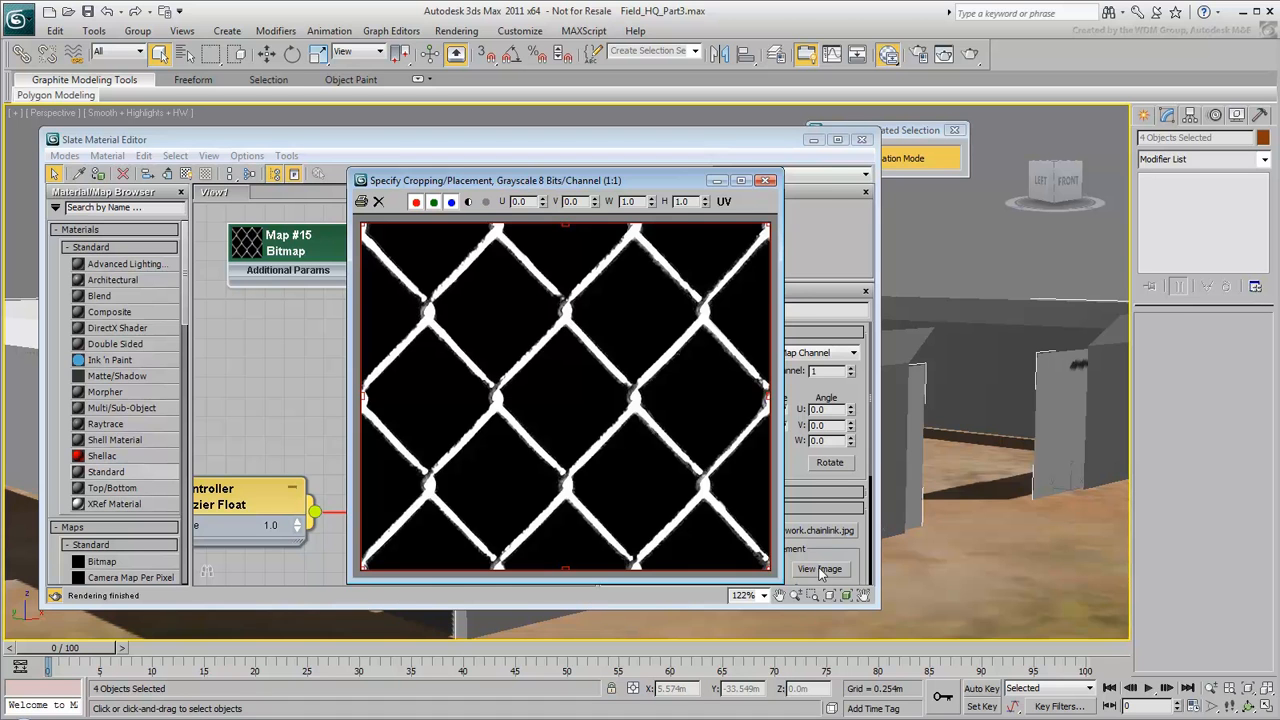
pyautogui.click(766, 180)
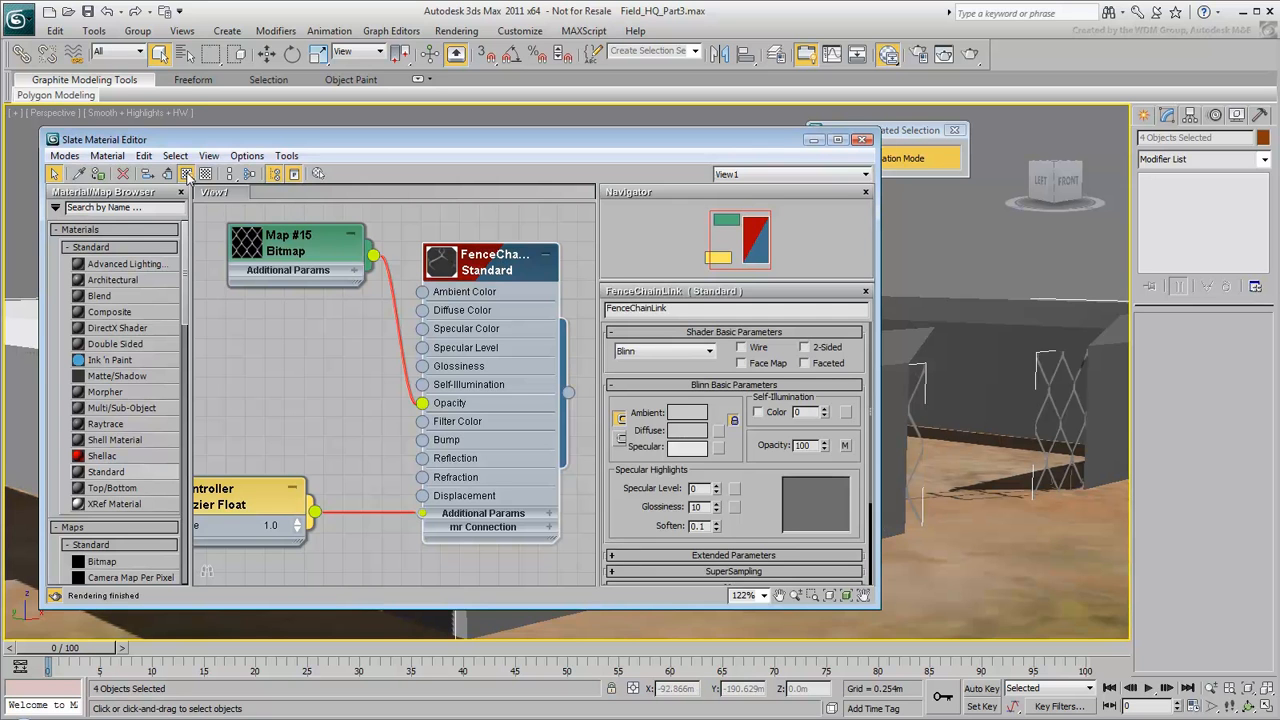
pyautogui.click(804, 348)
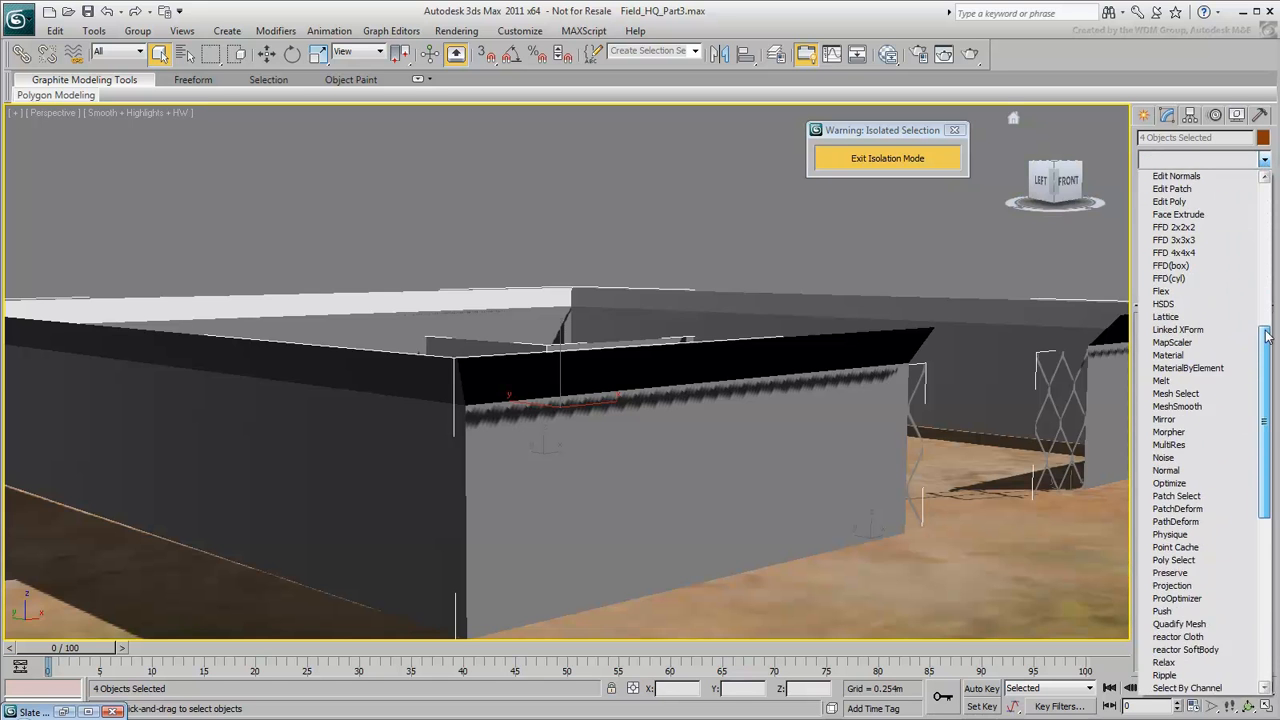
# Add a UVW Map modifier to the fence with a 0.5m mapping size.
pyautogui.scroll(-3)
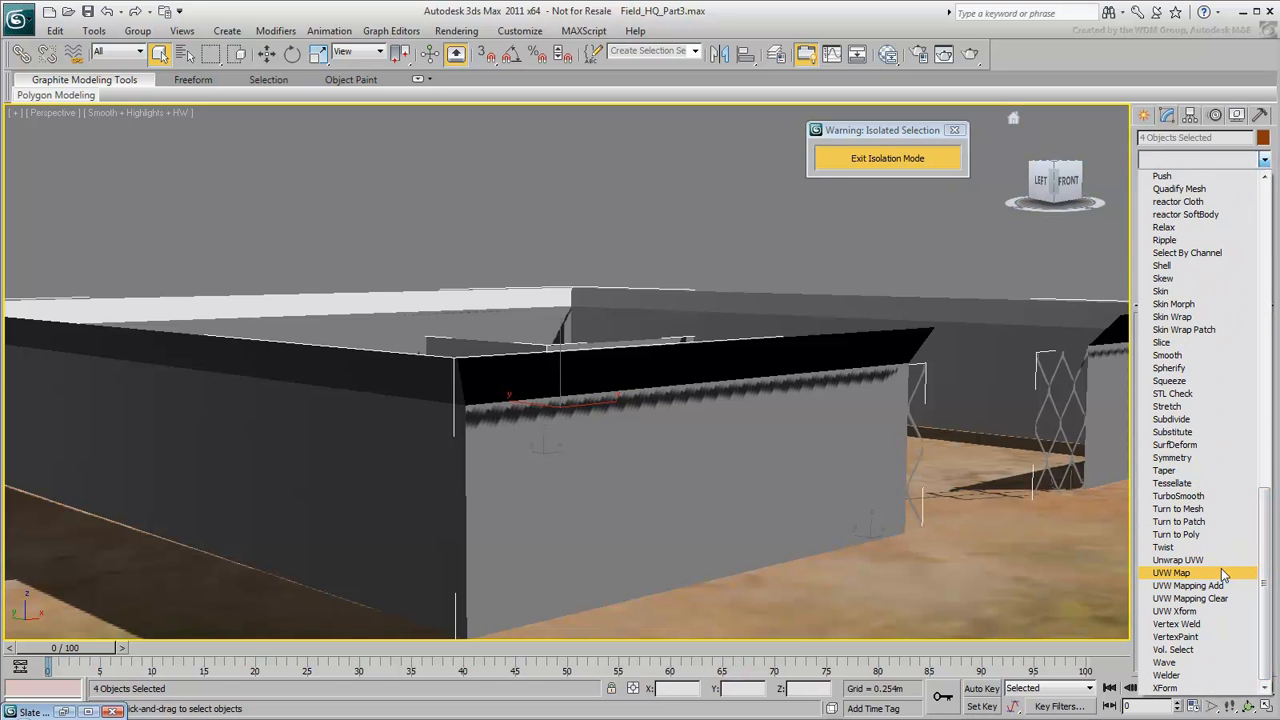
pyautogui.click(1184, 584)
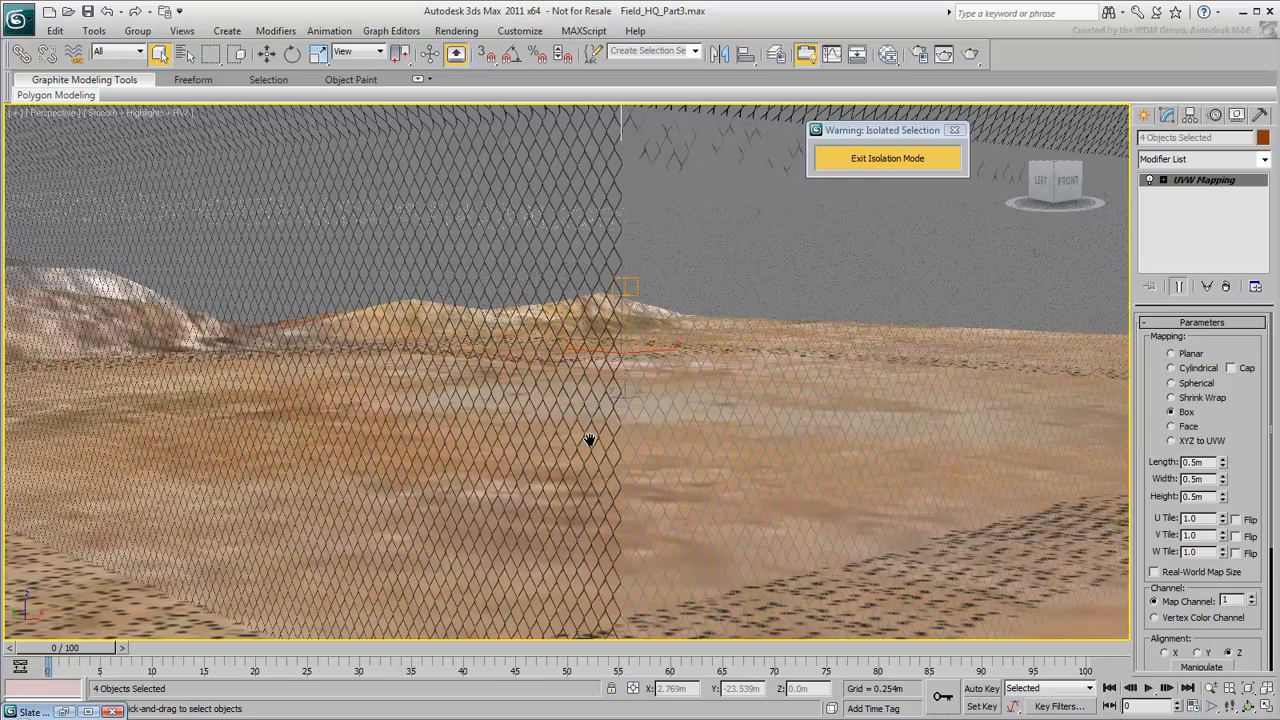
pyautogui.moveTo(880, 158)
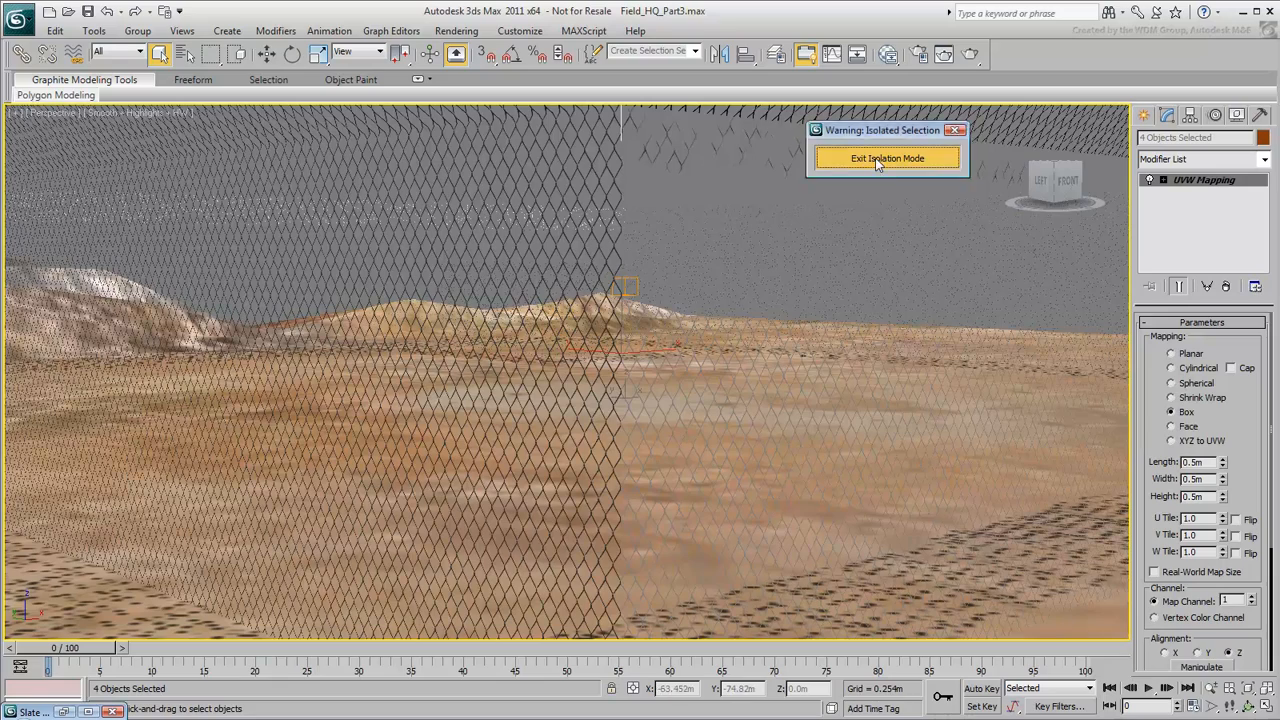
# Exit isolation and render a Perspective frame of the full compound with fence shadows.
pyautogui.click(886, 158)
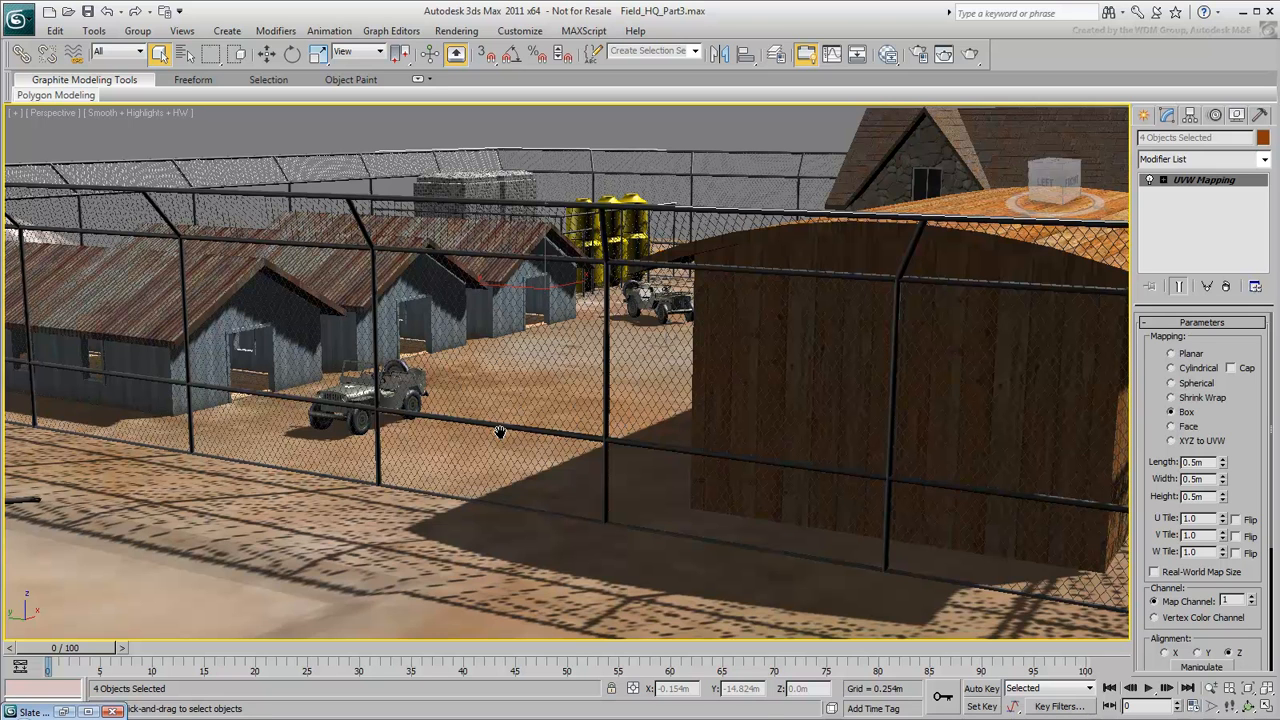
pyautogui.click(966, 54)
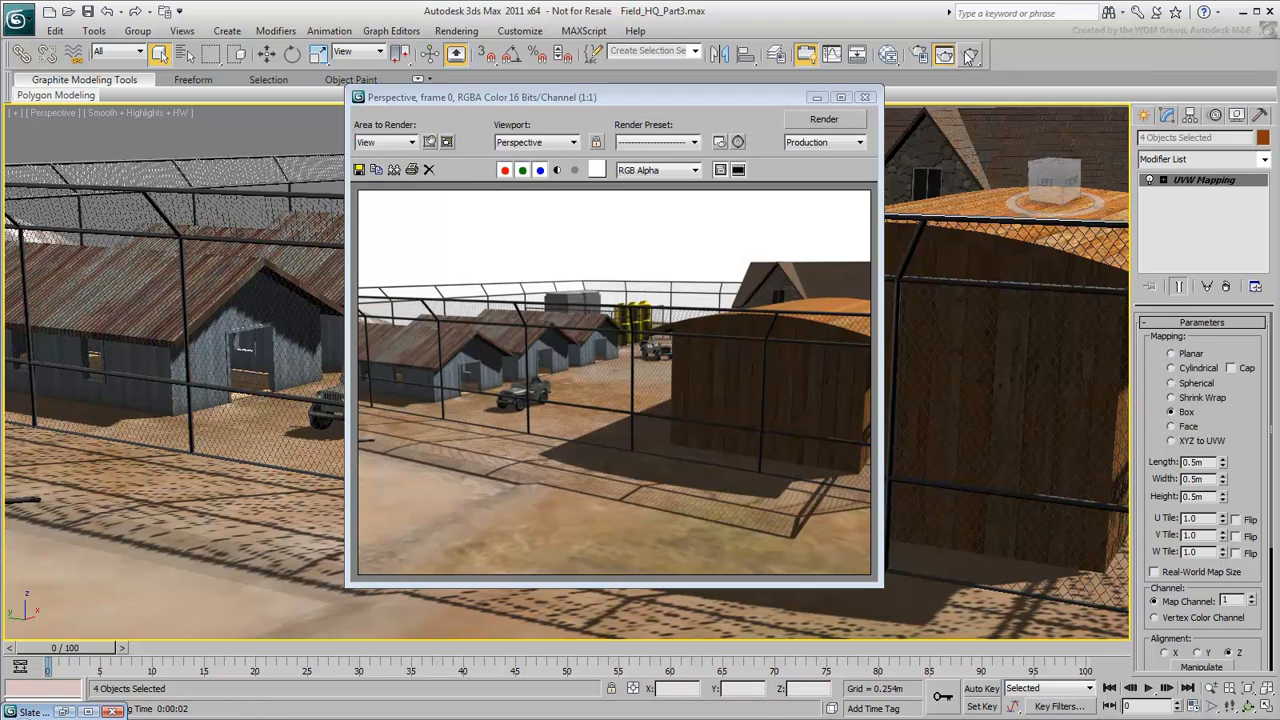